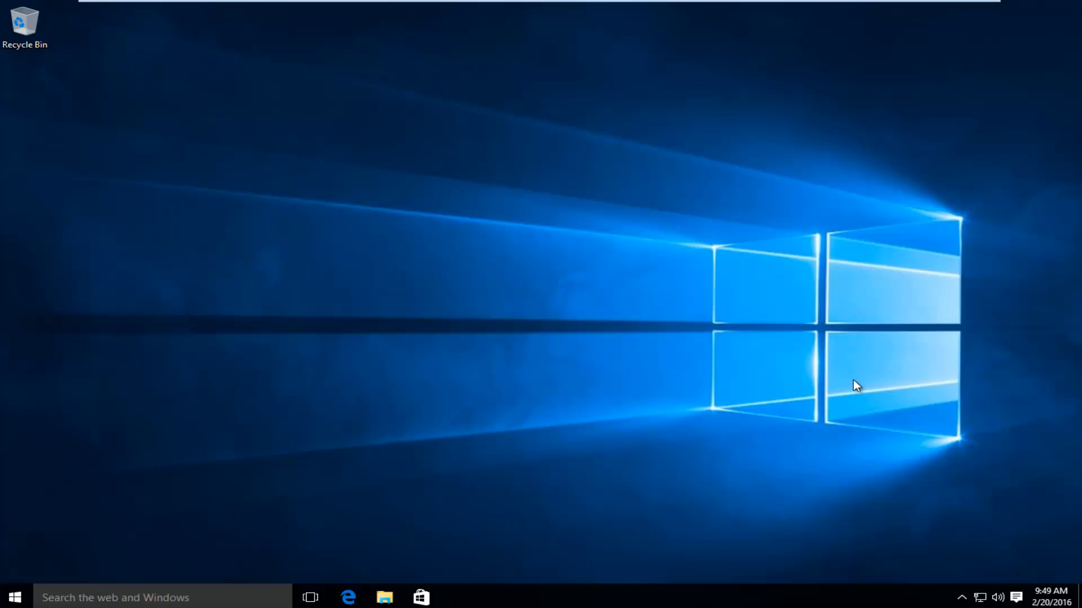
pyautogui.moveTo(826, 371)
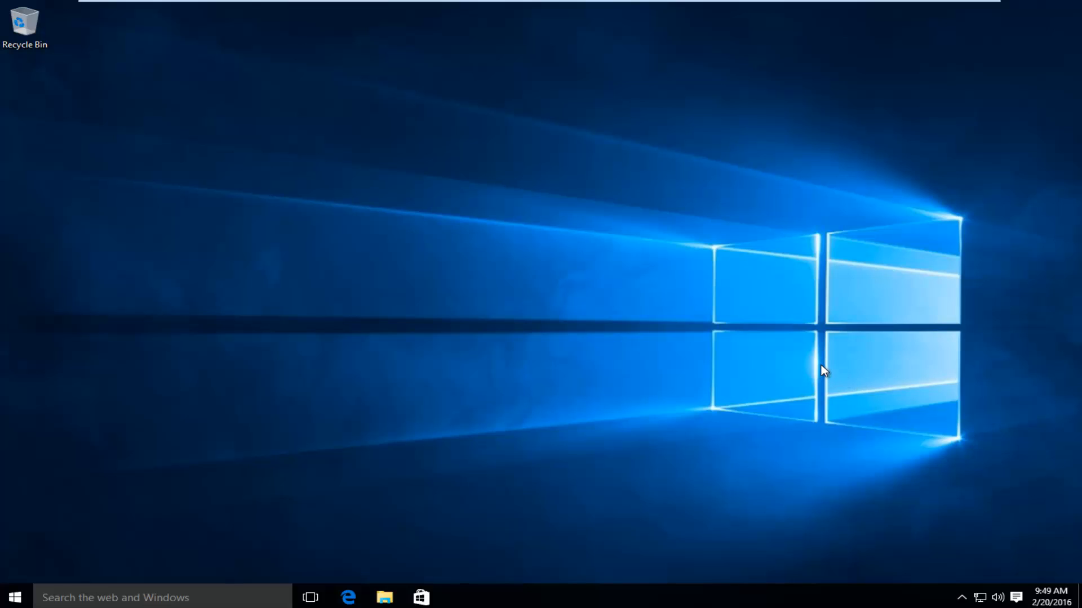
pyautogui.moveTo(512, 340)
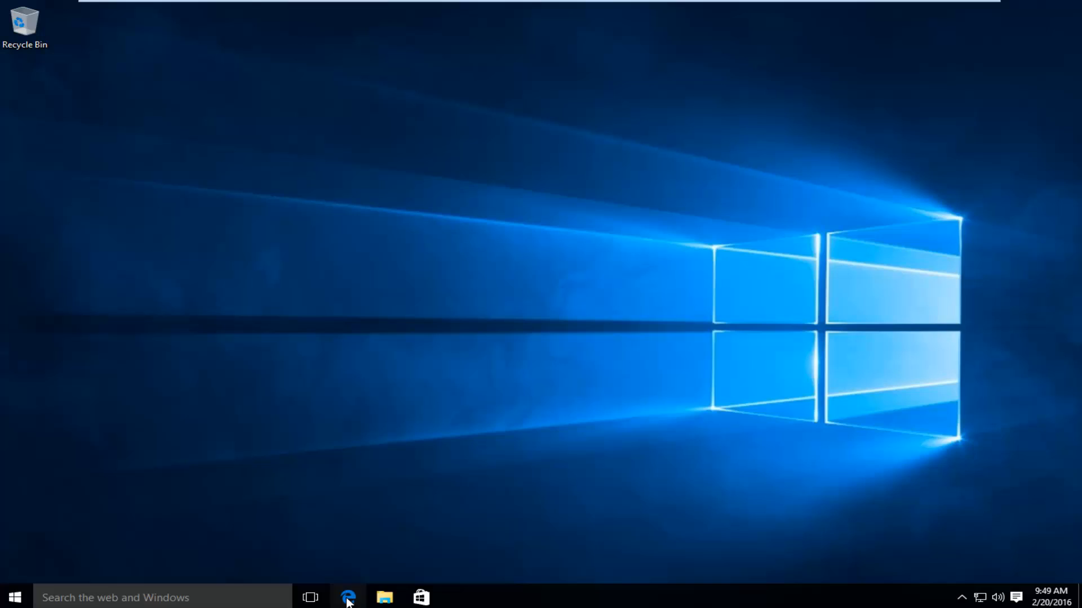
# - Launch Edge and view About this app in Settings showing version 20.10240.16384.0
pyautogui.click(348, 597)
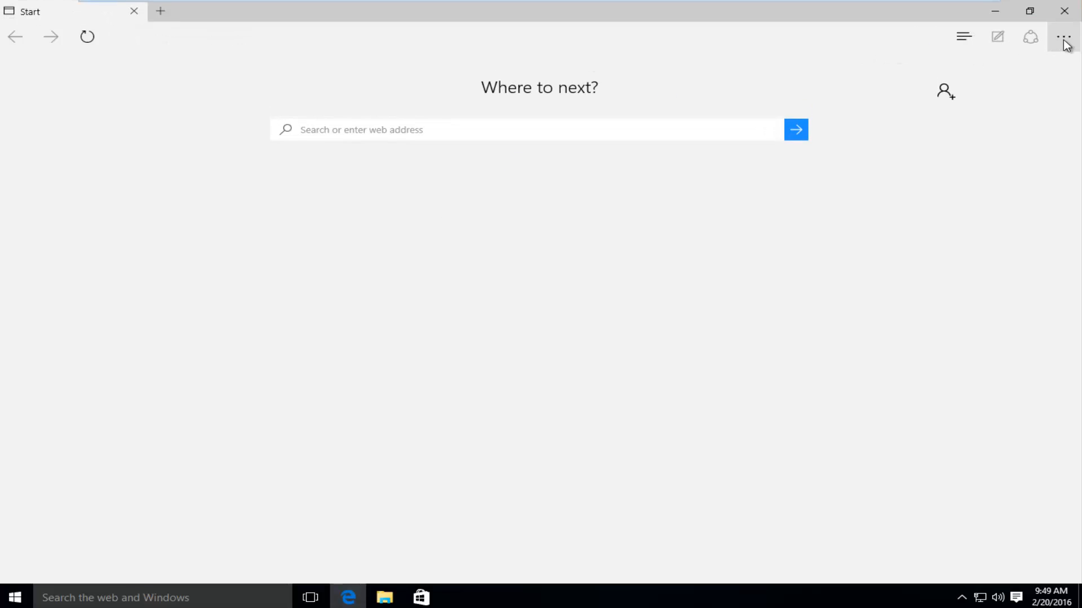
pyautogui.click(1063, 36)
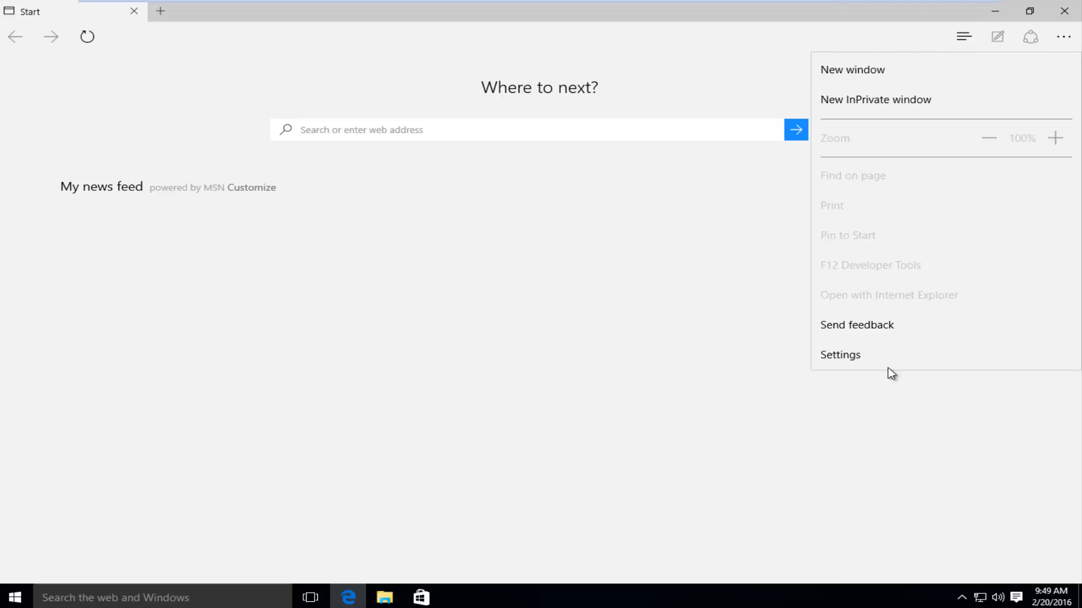
pyautogui.moveTo(841, 361)
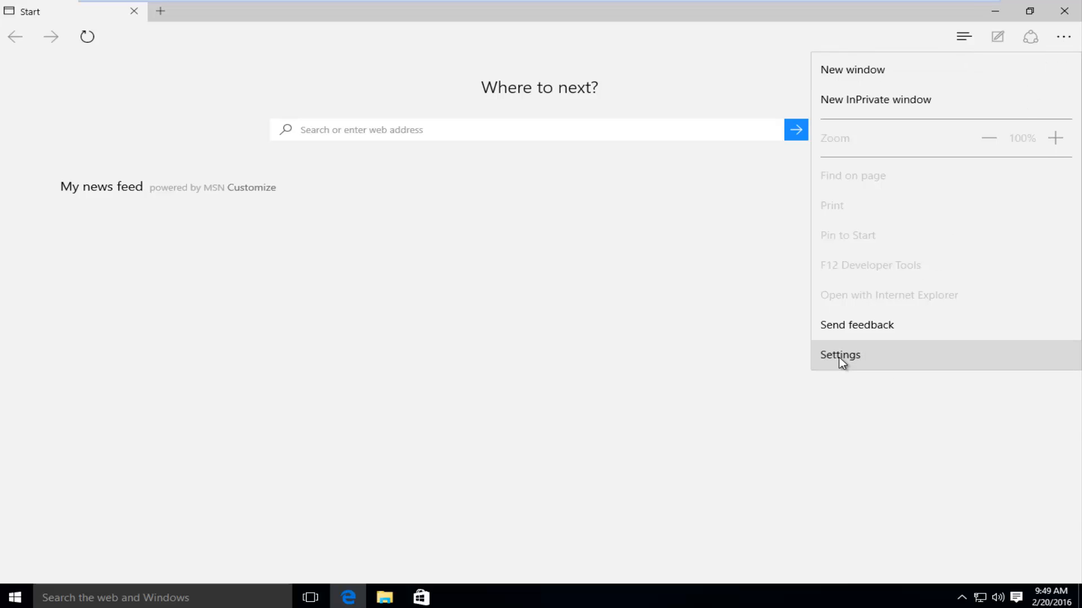
pyautogui.click(839, 354)
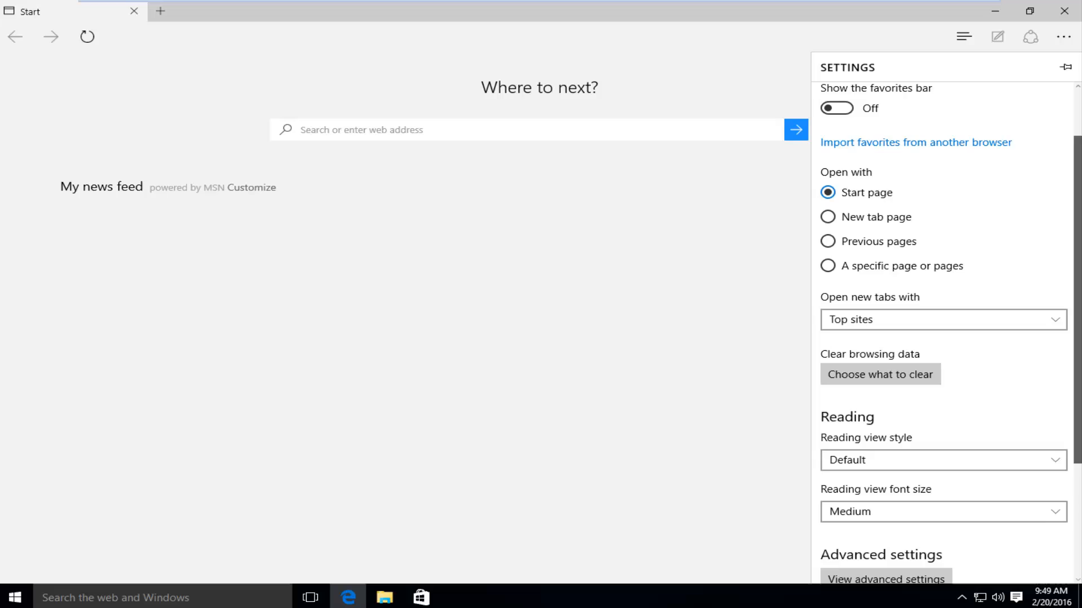
pyautogui.scroll(-3)
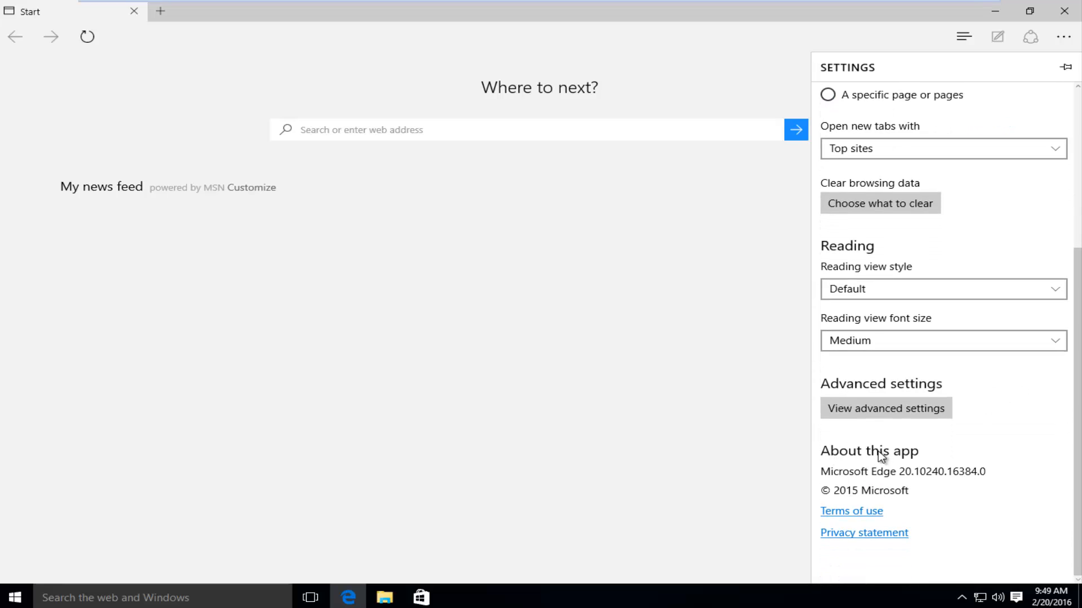
pyautogui.moveTo(912, 481)
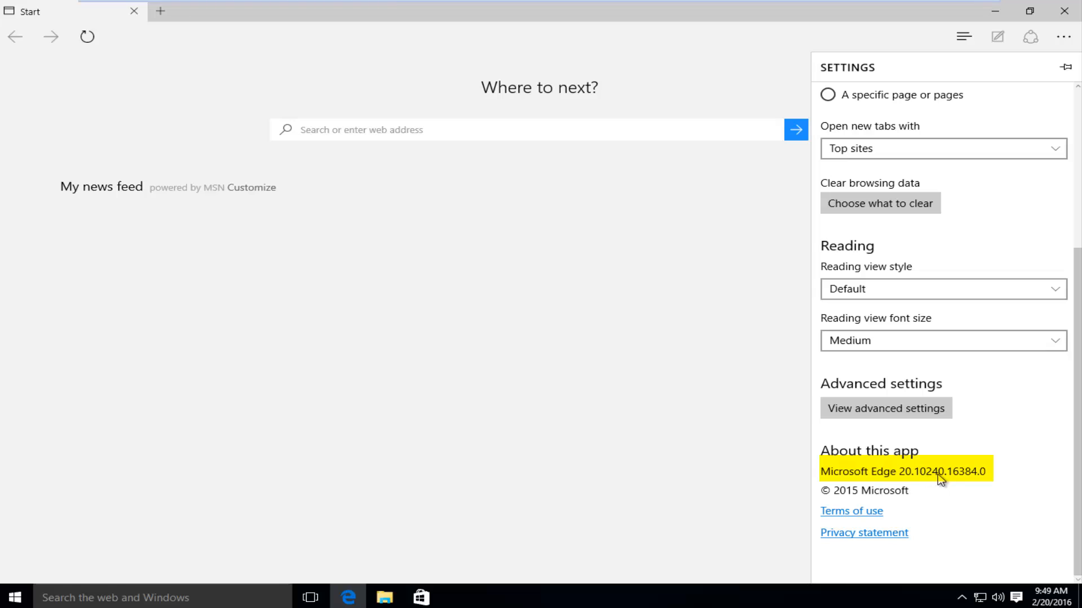
pyautogui.moveTo(969, 481)
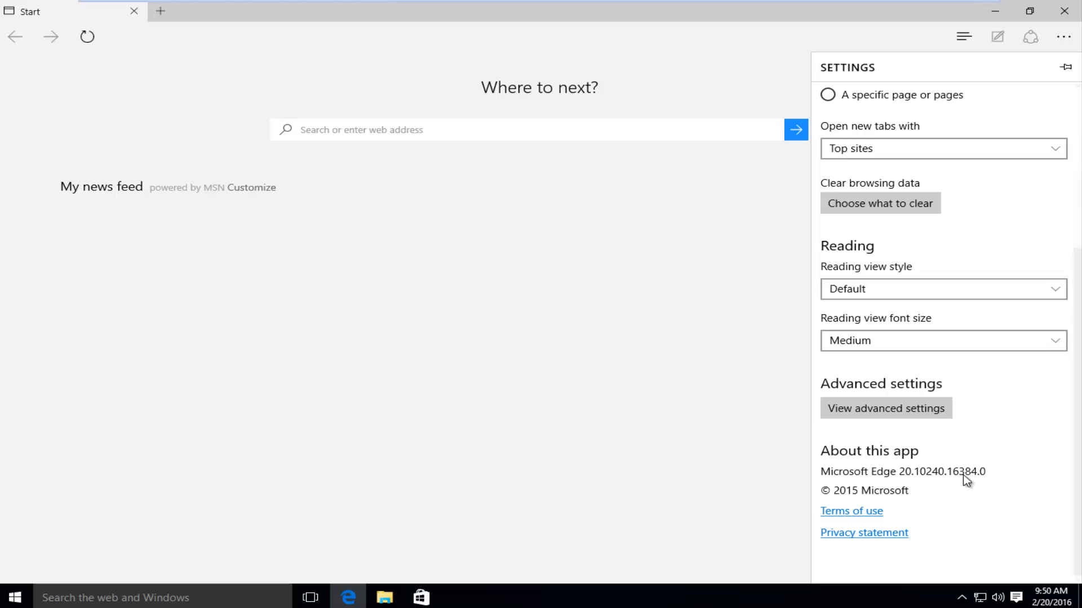
pyautogui.moveTo(909, 483)
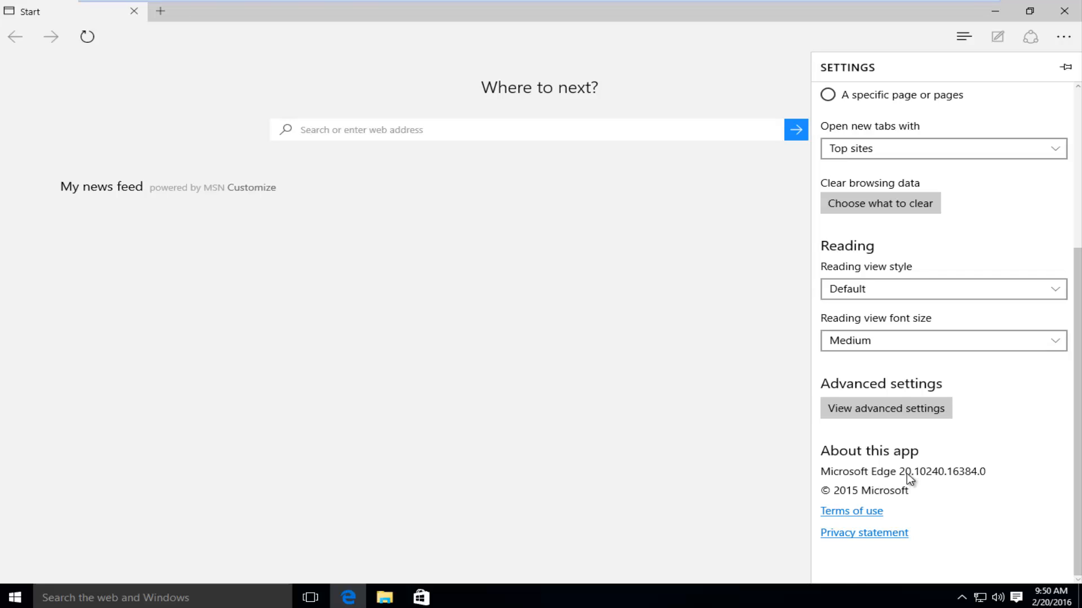
pyautogui.moveTo(796, 129)
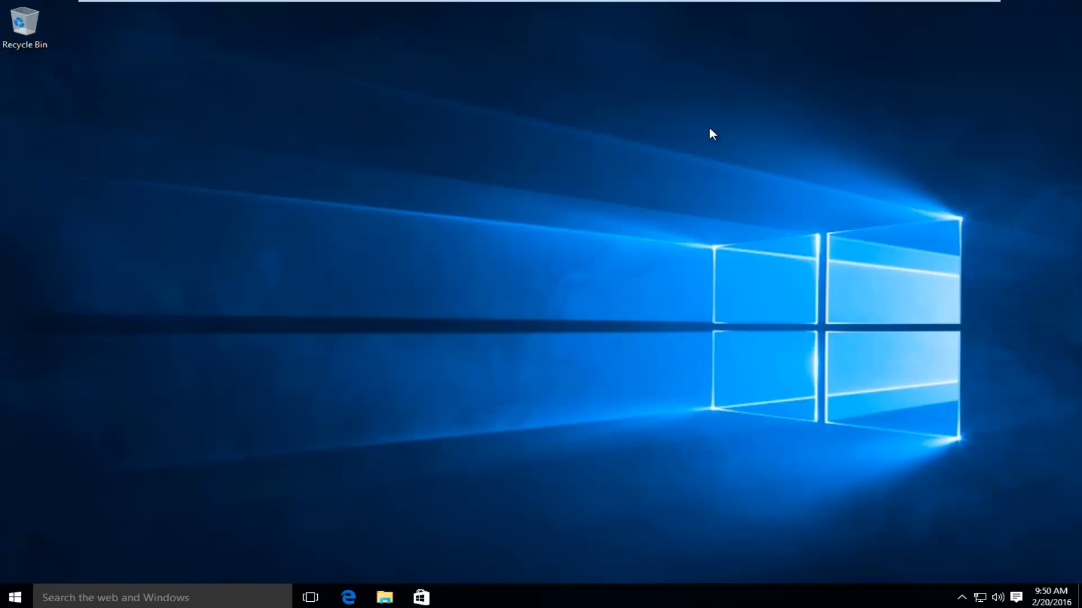
# - Close Edge and search the Start menu for "update" to find Check for updates
pyautogui.click(14, 597)
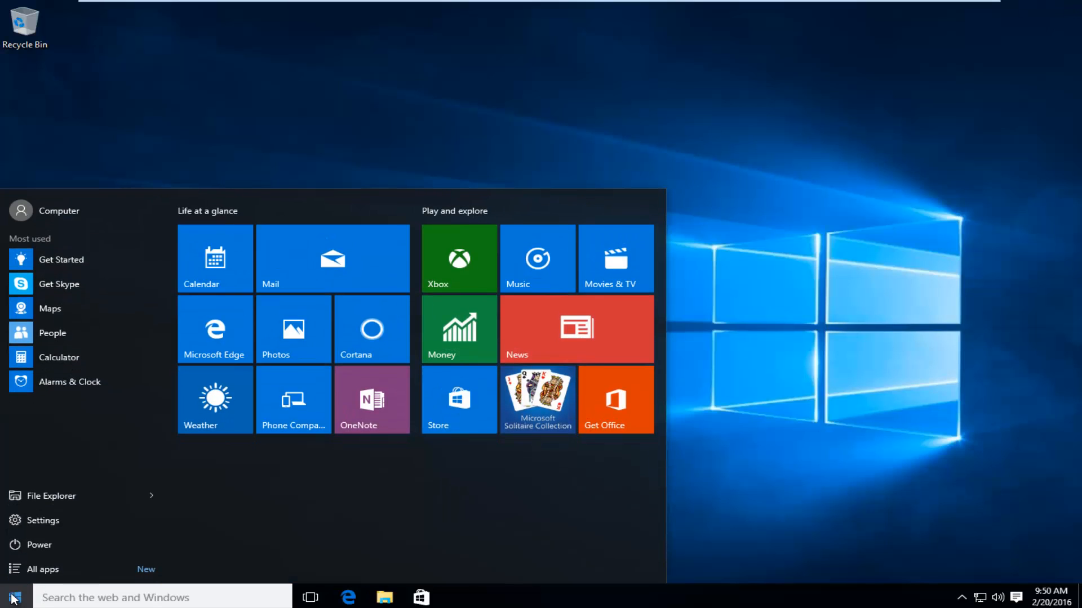
pyautogui.write('update')
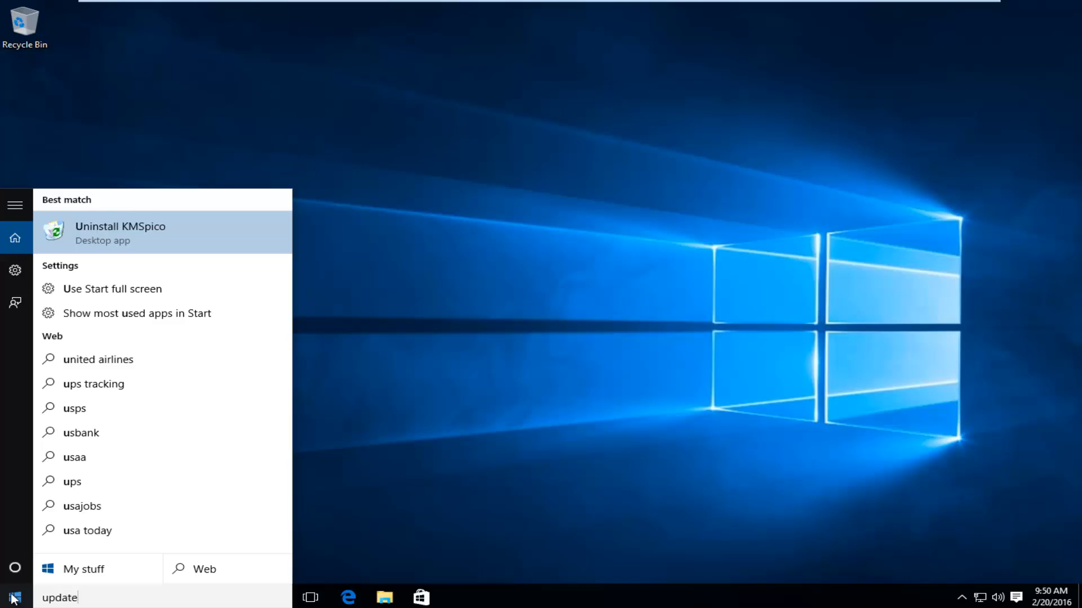
pyautogui.write('update')
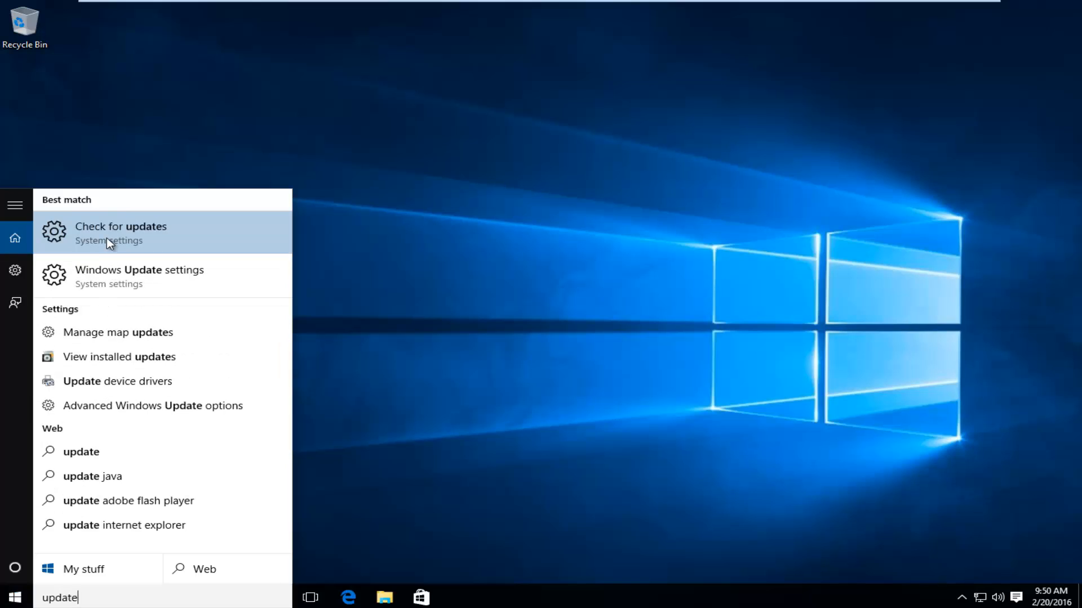
# - Check for updates, review each pending update's status, and return to the Windows Update overview
pyautogui.click(121, 232)
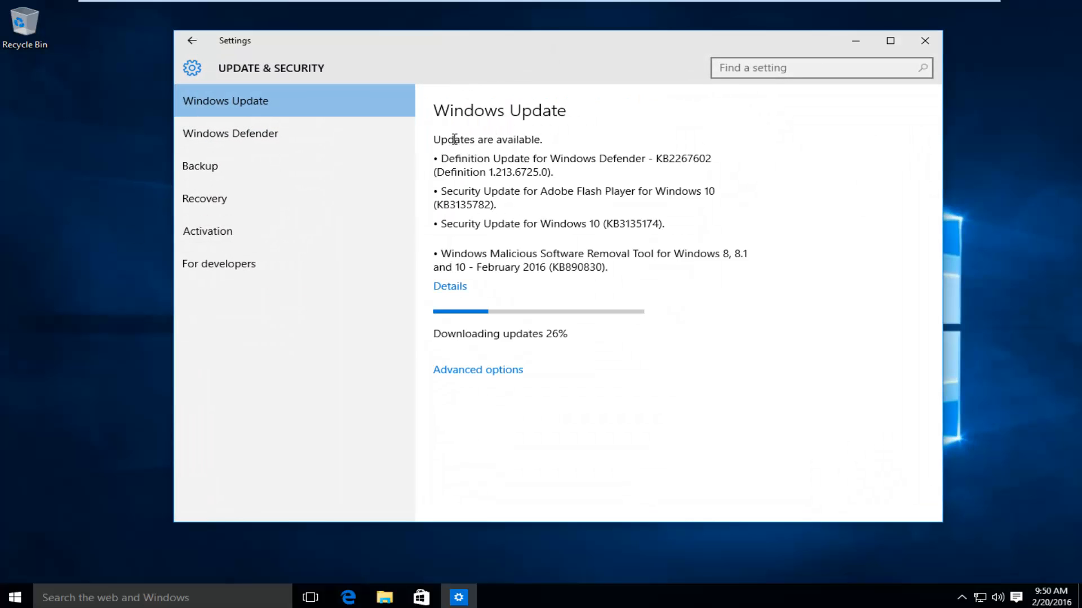
pyautogui.click(450, 285)
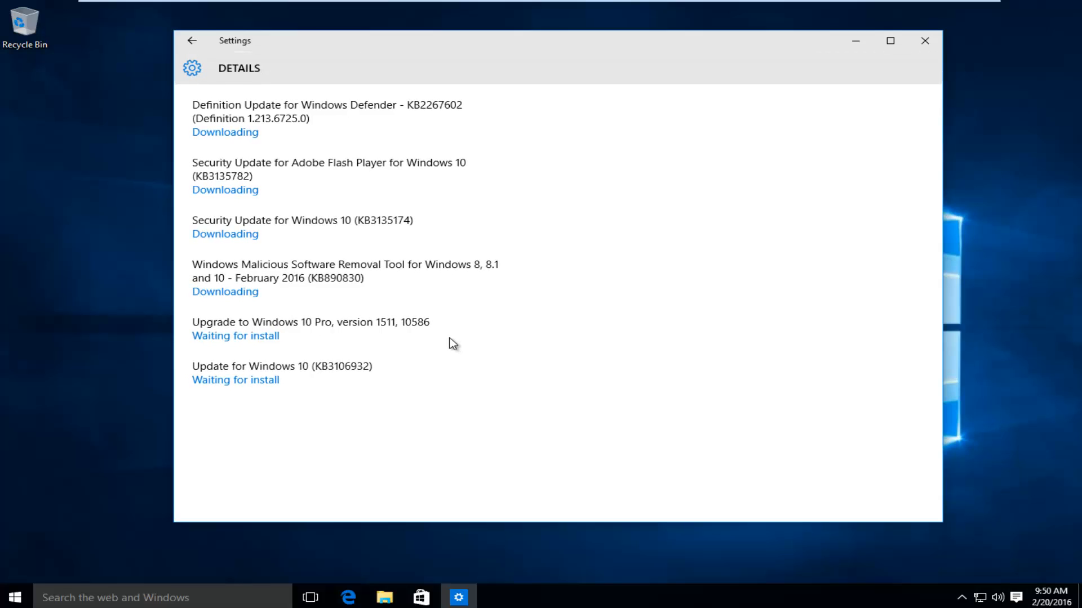
pyautogui.moveTo(319, 327)
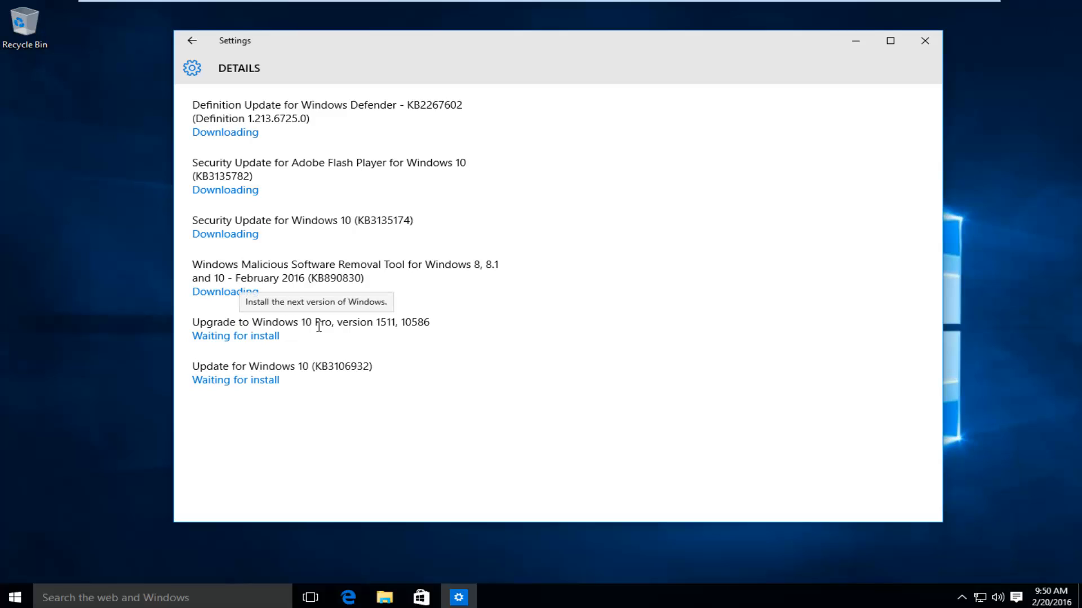
pyautogui.moveTo(323, 336)
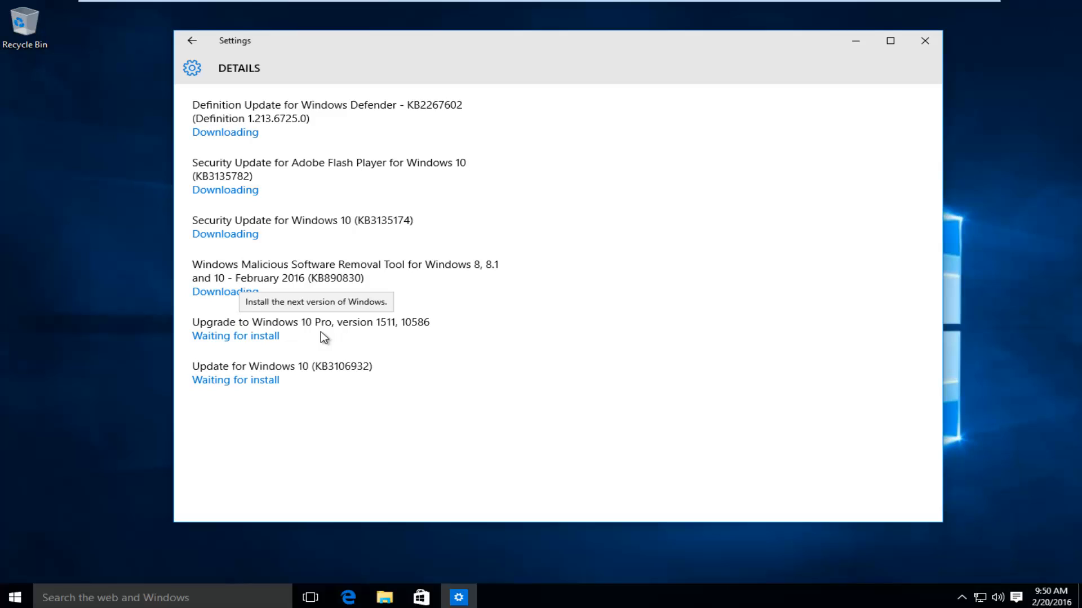
pyautogui.moveTo(311, 365)
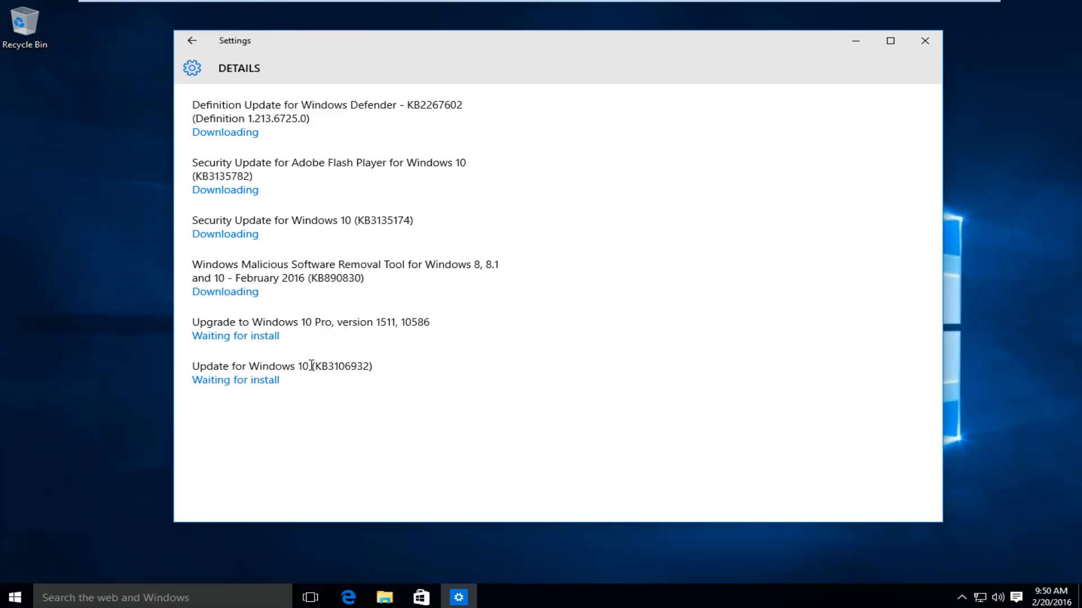
pyautogui.moveTo(373, 365)
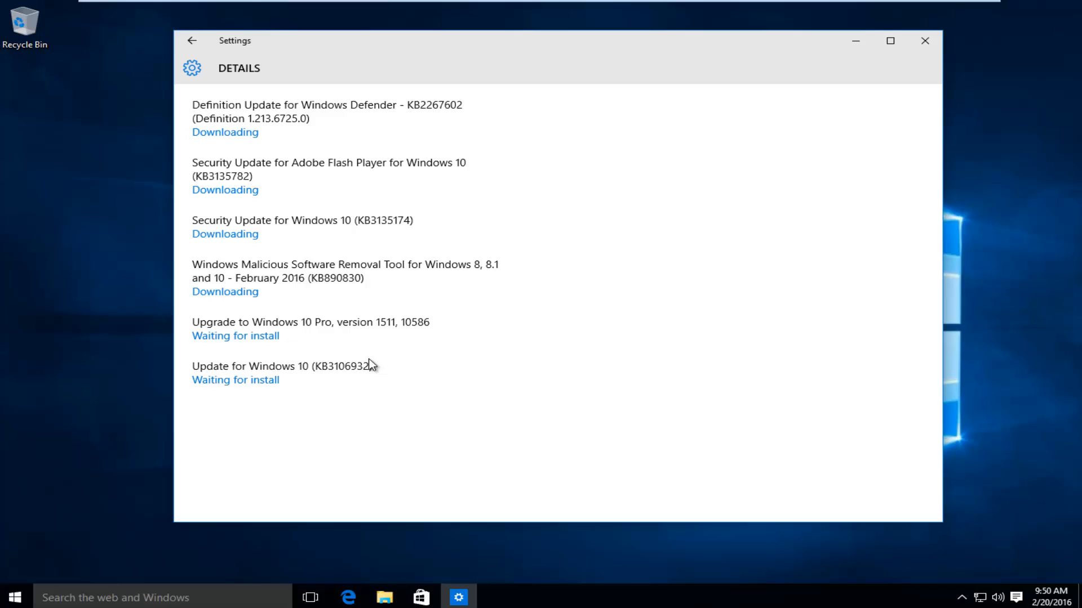
pyautogui.moveTo(349, 371)
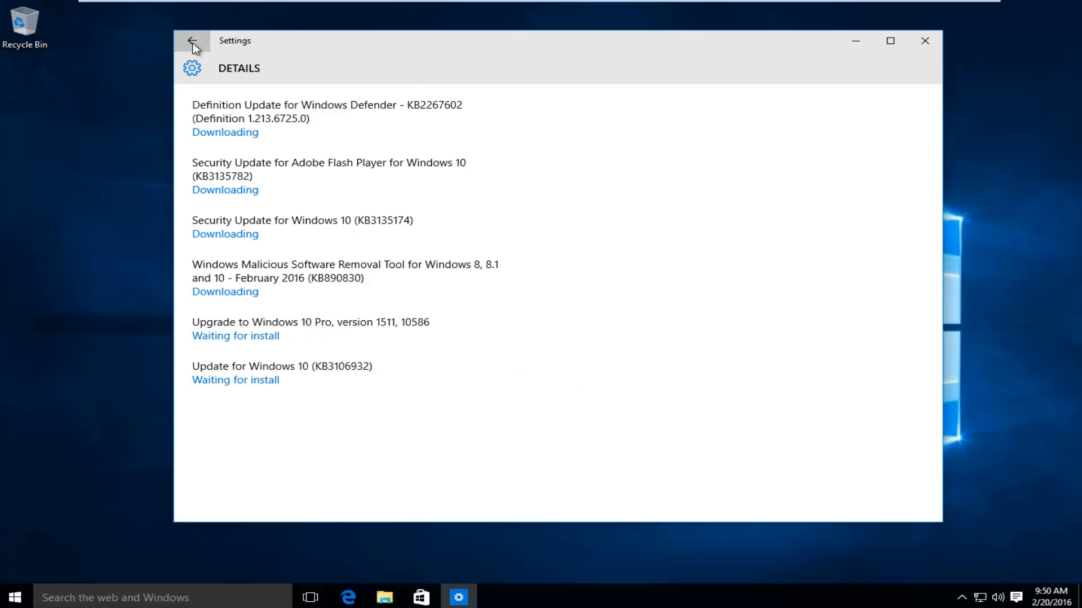
pyautogui.click(193, 40)
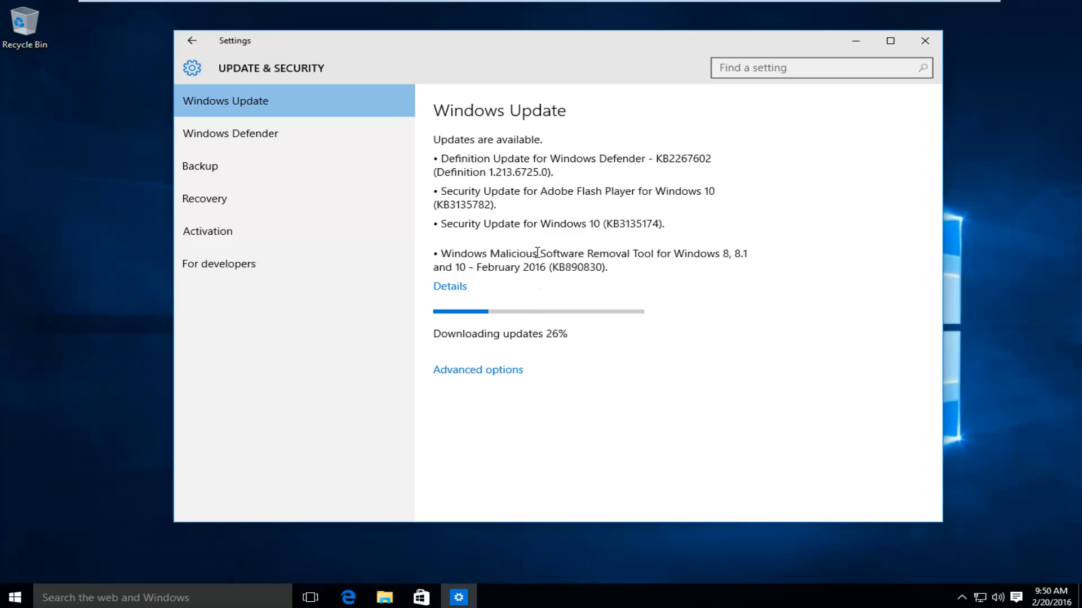
pyautogui.moveTo(592, 355)
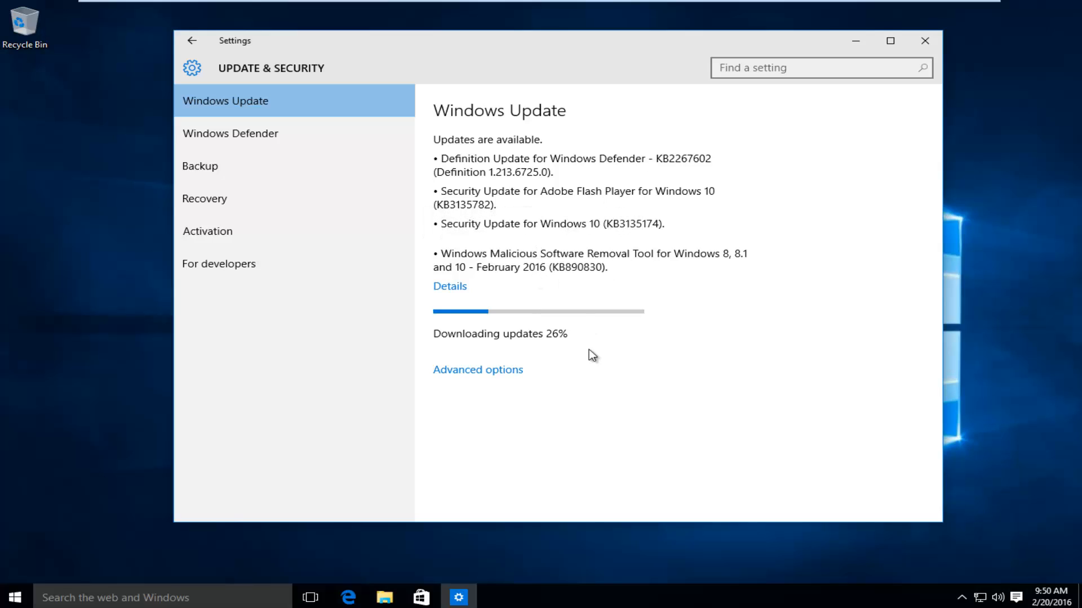
pyautogui.moveTo(561, 186)
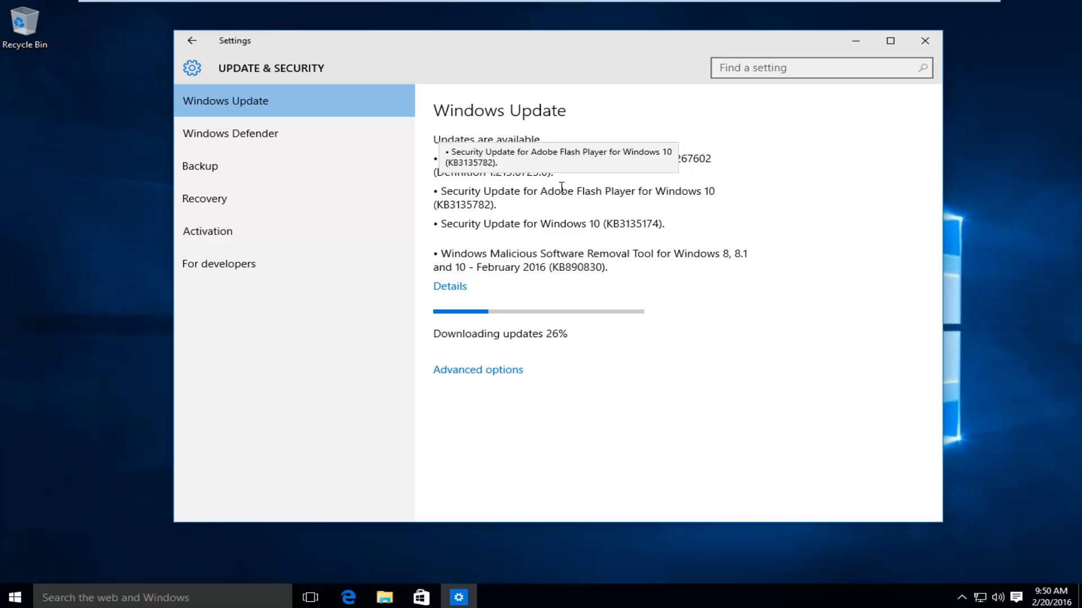
pyautogui.moveTo(552, 370)
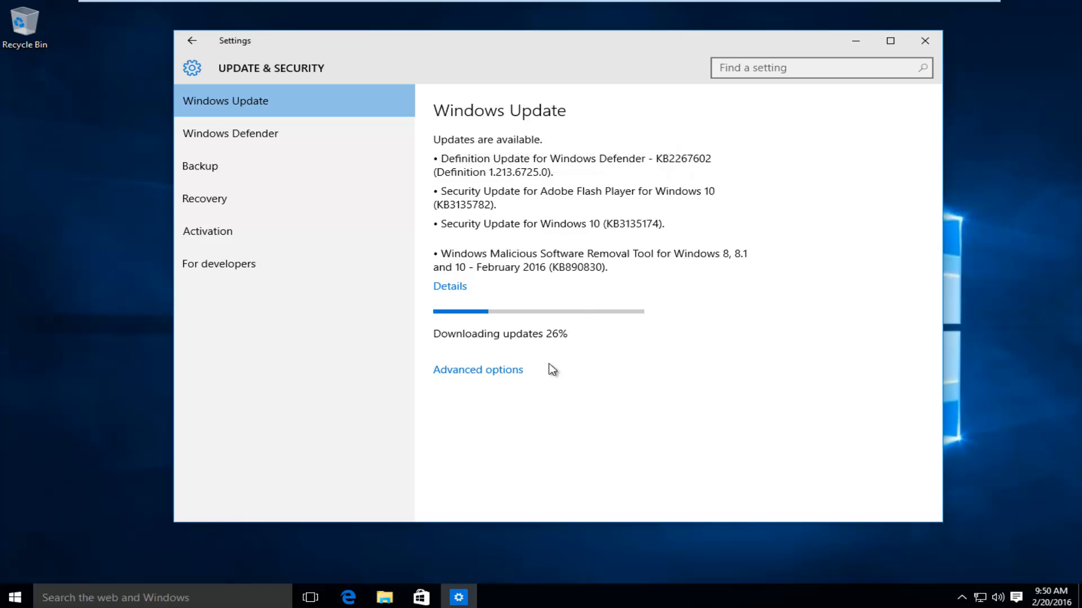
pyautogui.moveTo(479, 402)
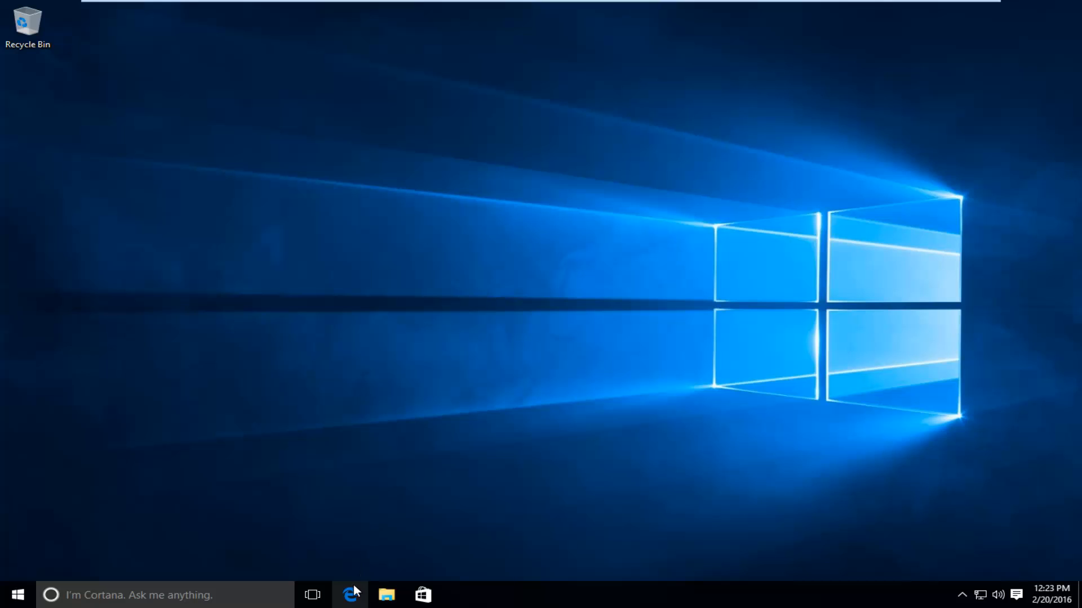
# - Relaunch Edge from the taskbar and show its More actions menu
pyautogui.click(350, 595)
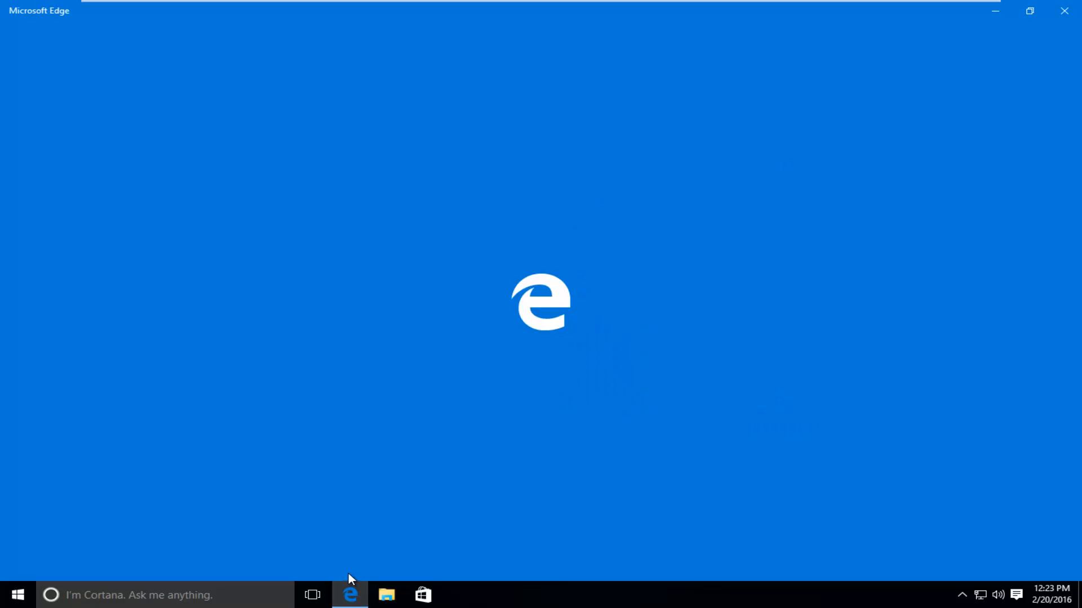
pyautogui.click(1065, 36)
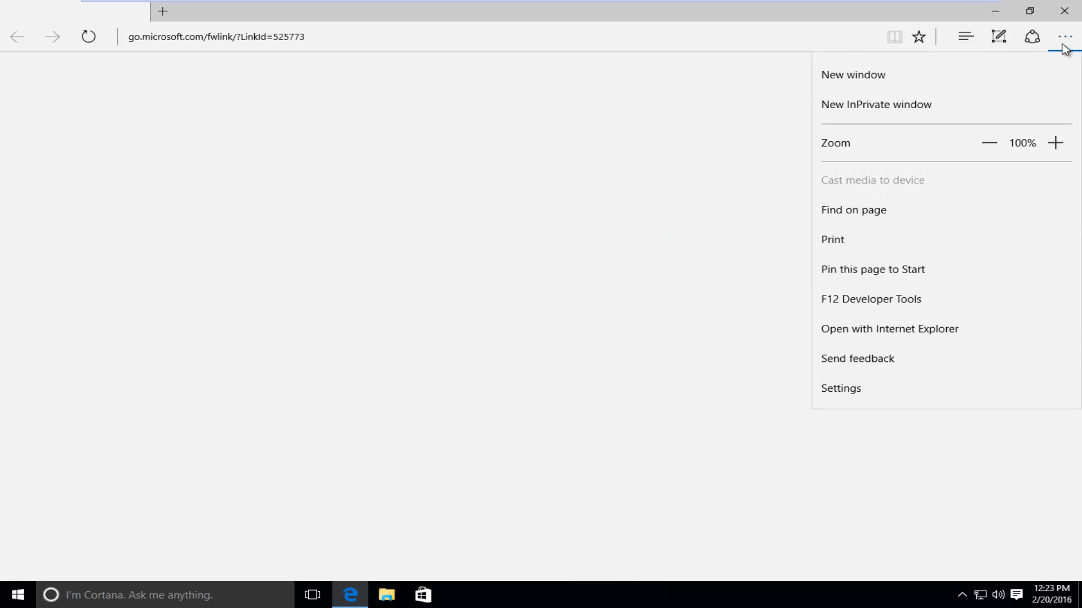
pyautogui.moveTo(840, 388)
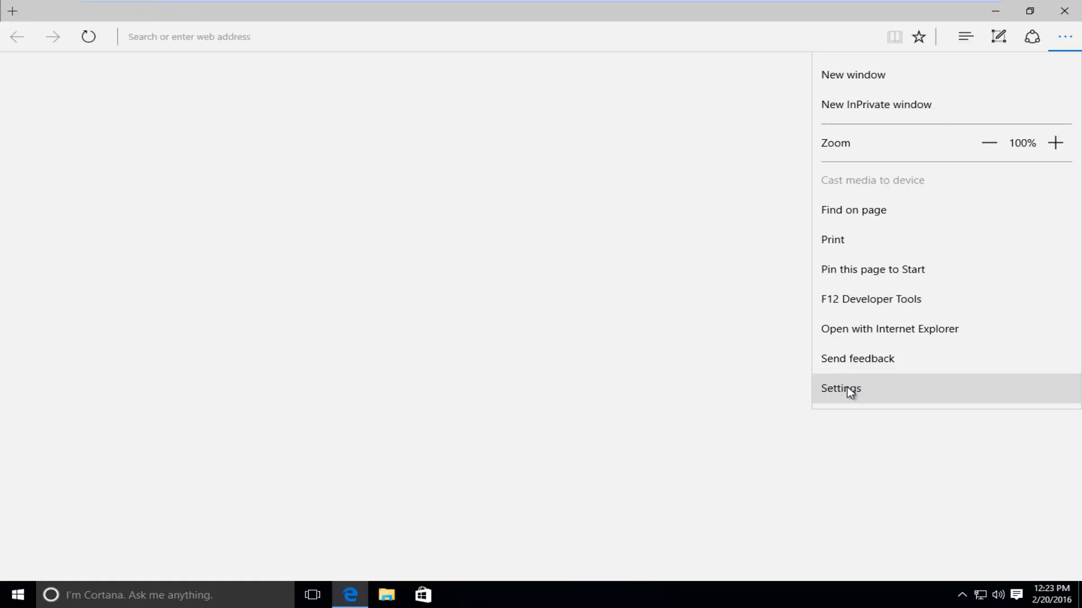
# - Show Edge Settings with About this app reporting version 25.10586.0.0
pyautogui.click(840, 388)
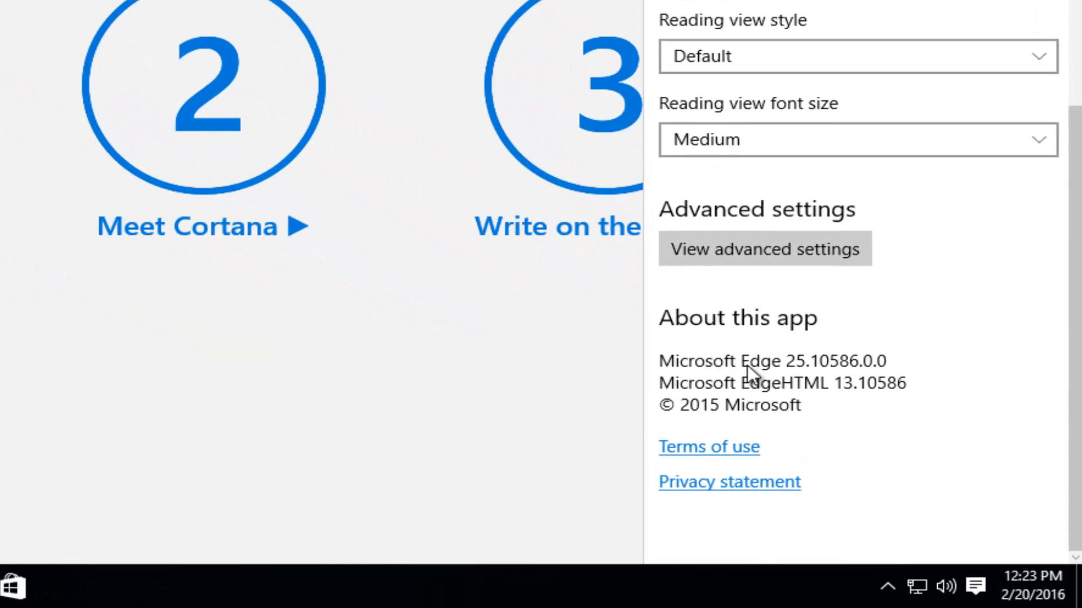
pyautogui.moveTo(764, 364)
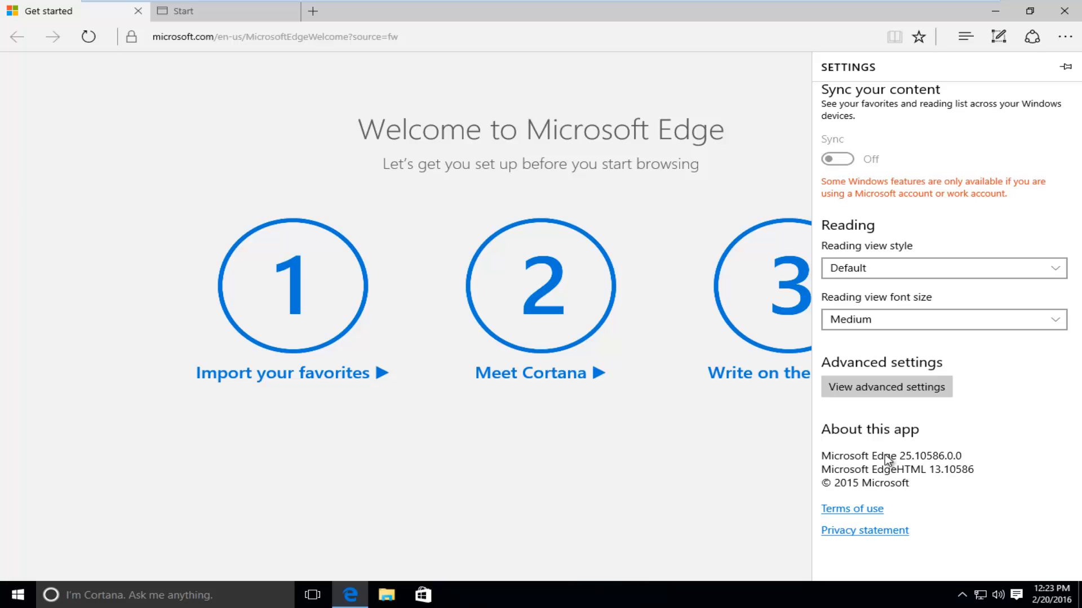
pyautogui.moveTo(905, 468)
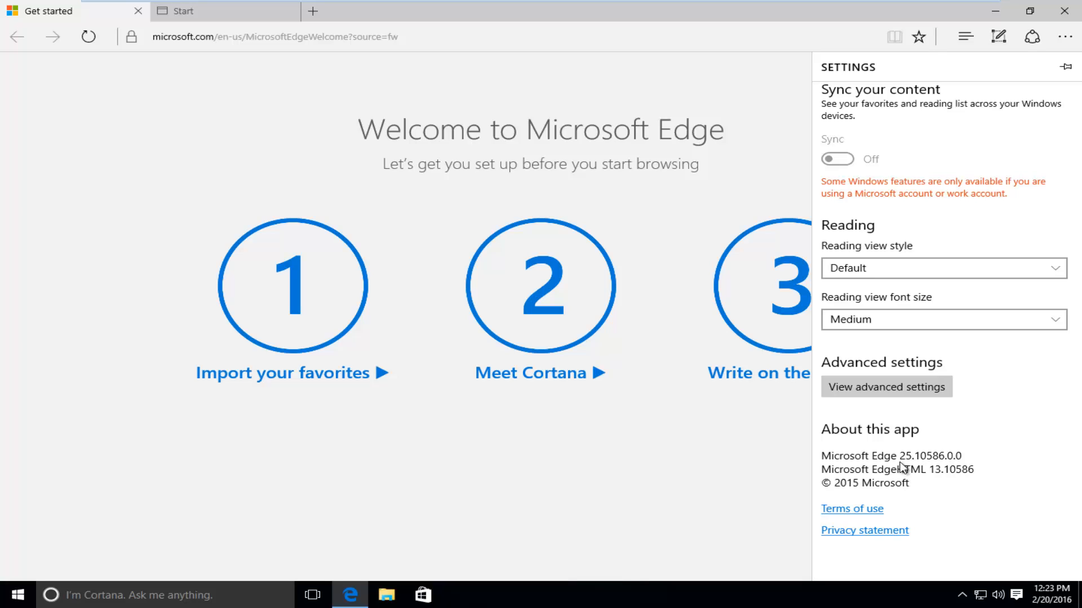
pyautogui.moveTo(238, 185)
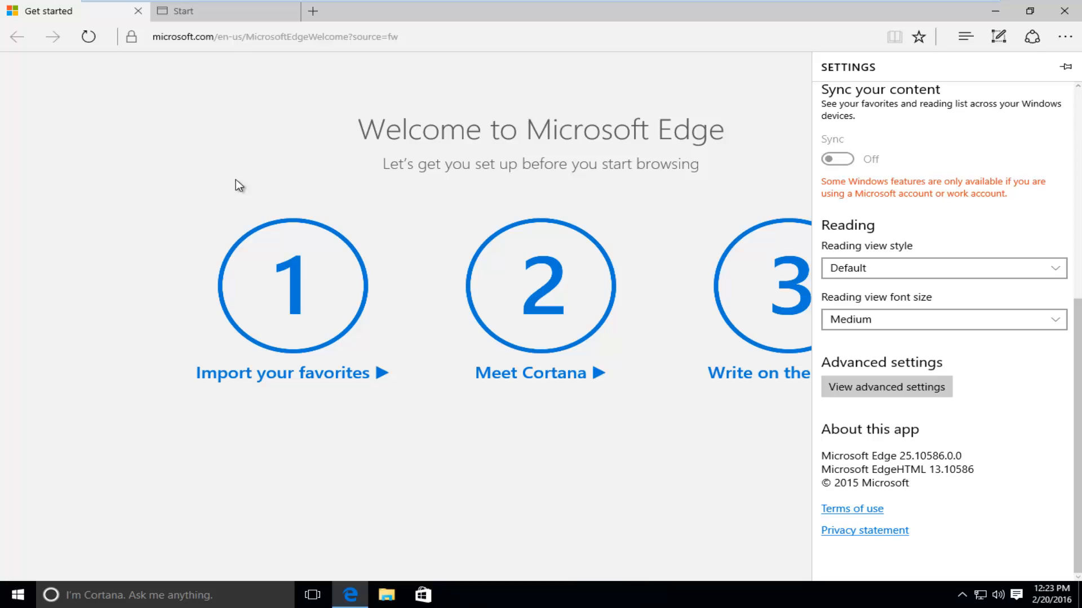
pyautogui.moveTo(504, 256)
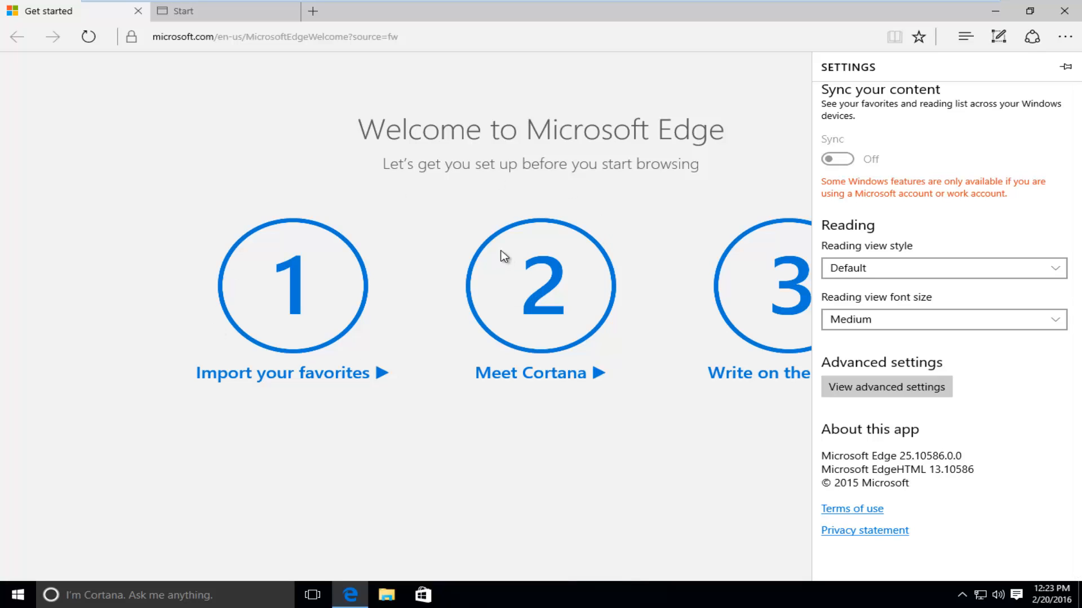
pyautogui.moveTo(542, 437)
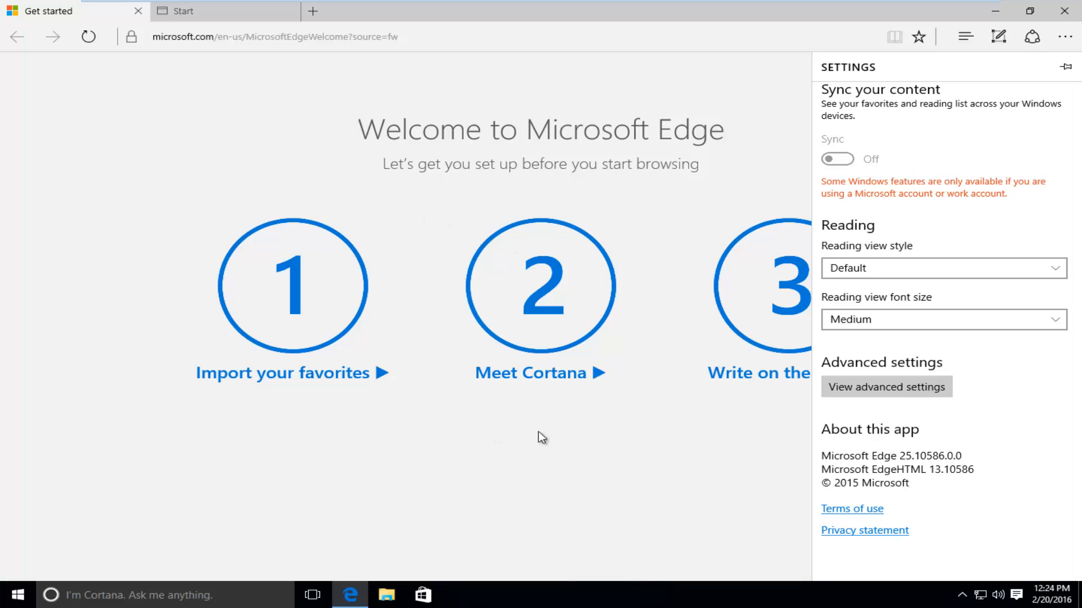
pyautogui.moveTo(563, 438)
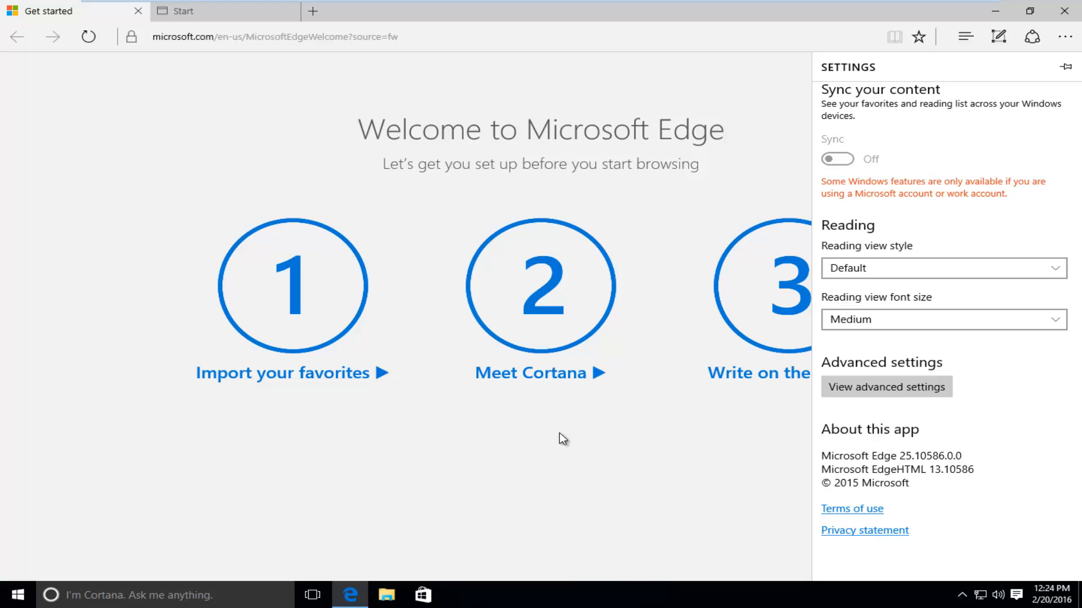